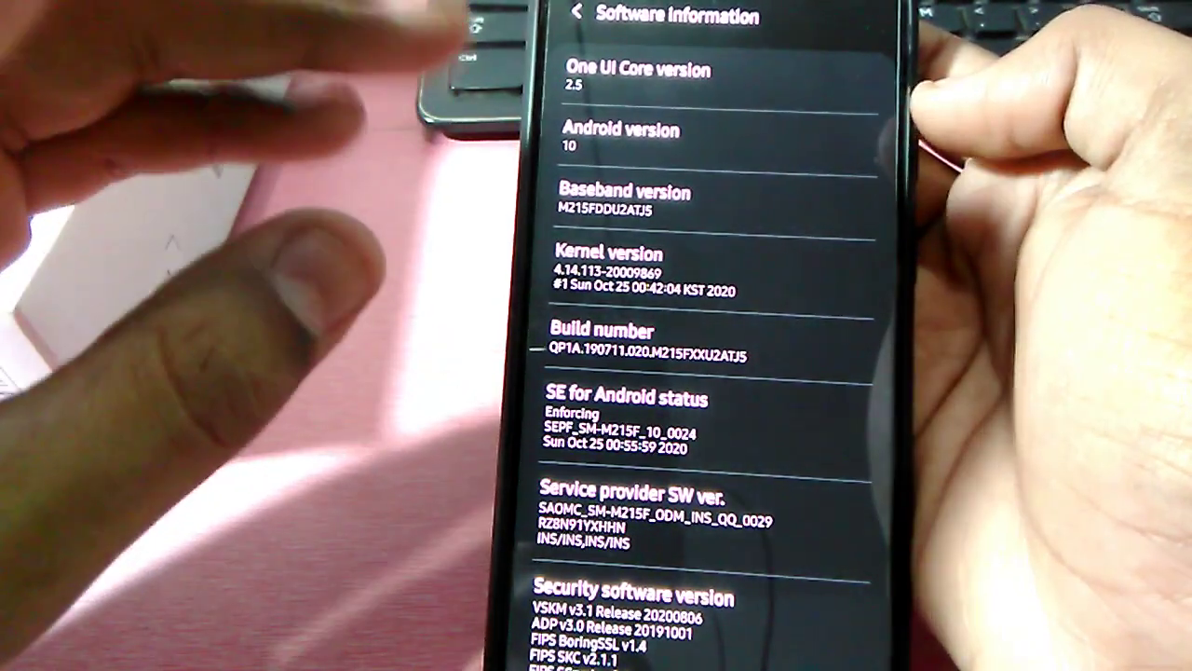
Return to the home screen from the Software information page showing One UI 2.5 and Android 10.
left_click(570, 19)
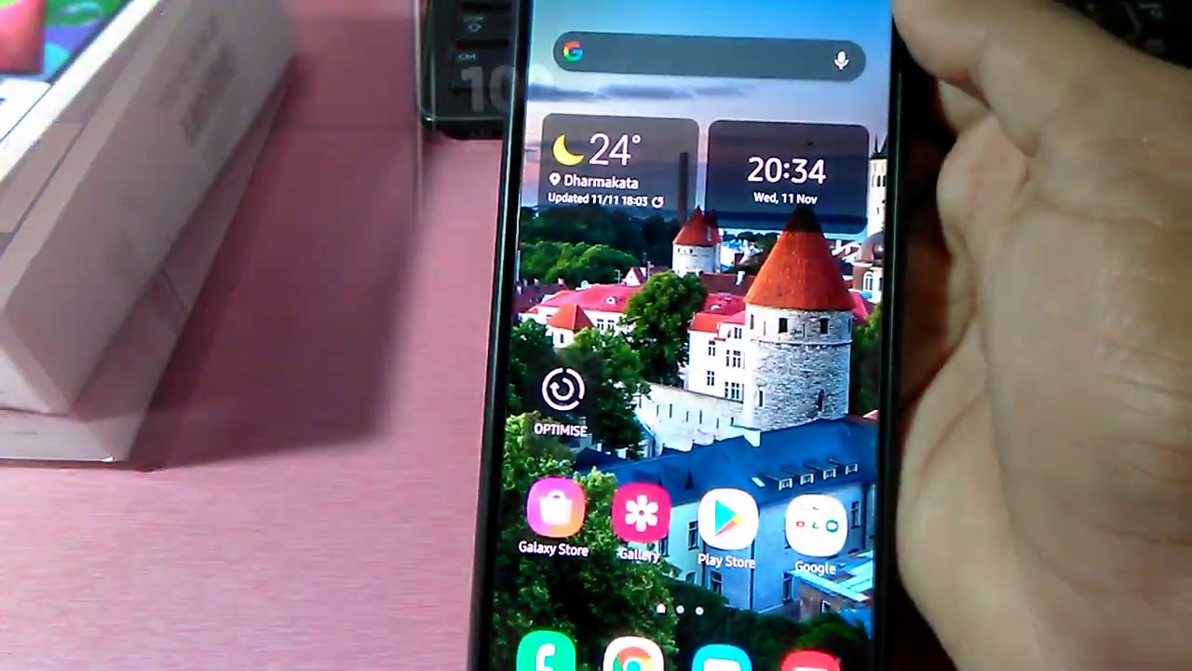
Bring up the Device Care overview showing battery, storage 21/64 GB and memory 2.5/4 GB.
left_click(567, 399)
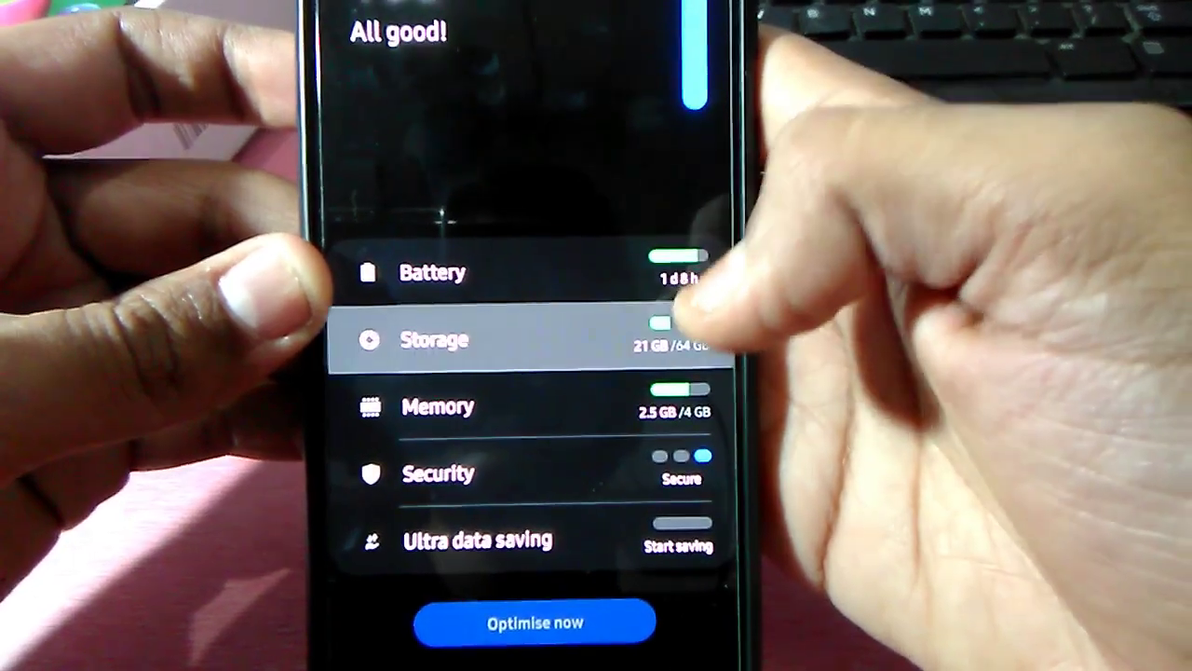
View the storage breakdown with 43 GB available, then go home and show the app drawer.
left_click(438, 339)
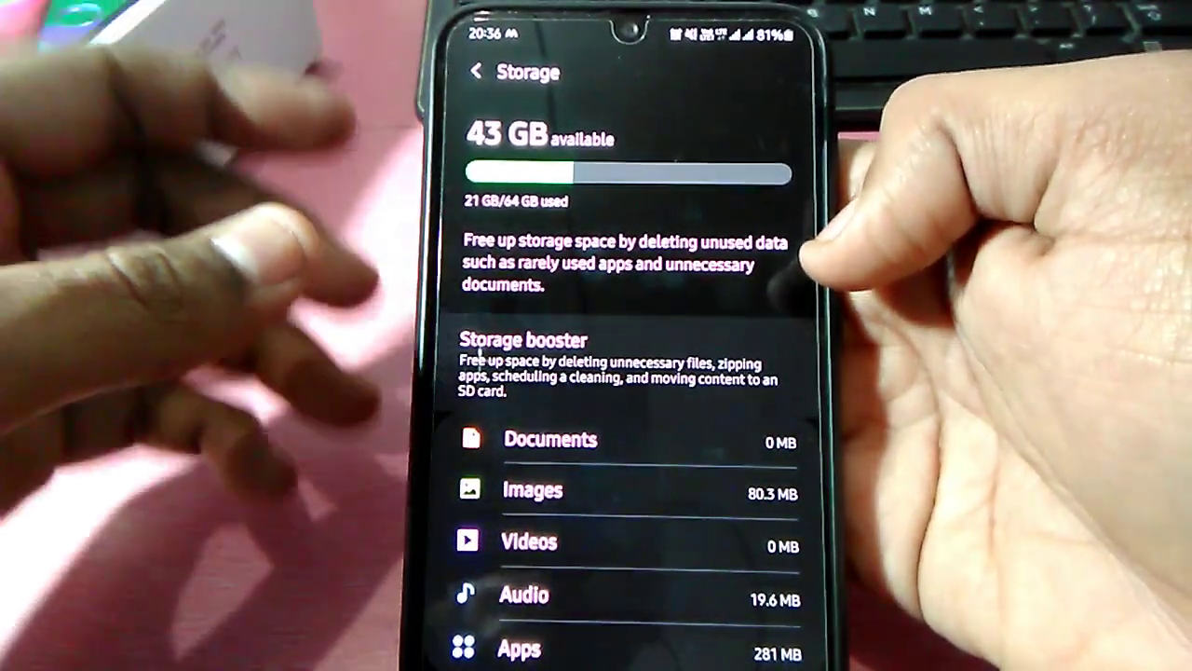
left_click(475, 71)
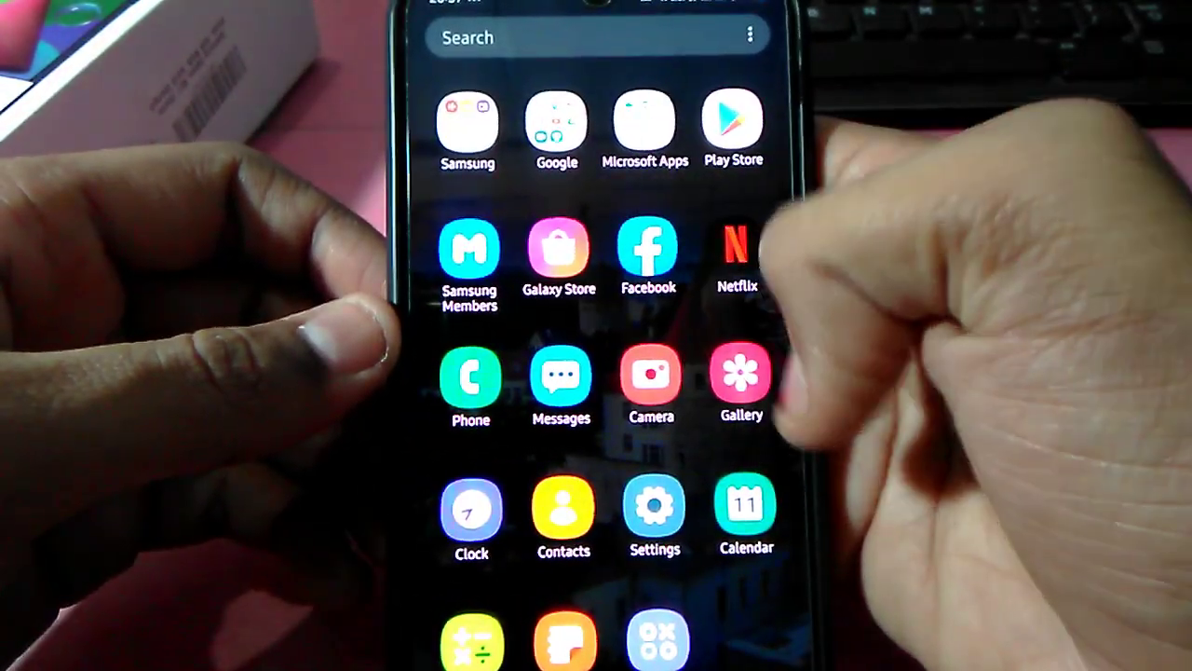
Browse through the app drawer pages and launch the Camera app.
scroll("left", 3)
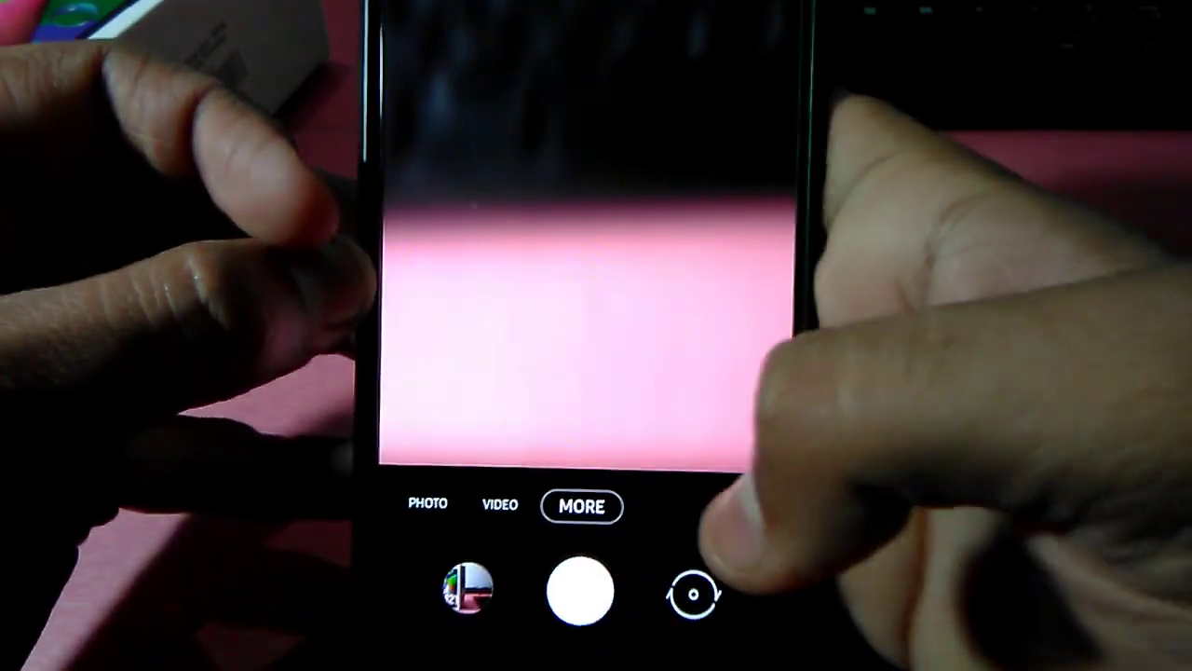
left_click(585, 507)
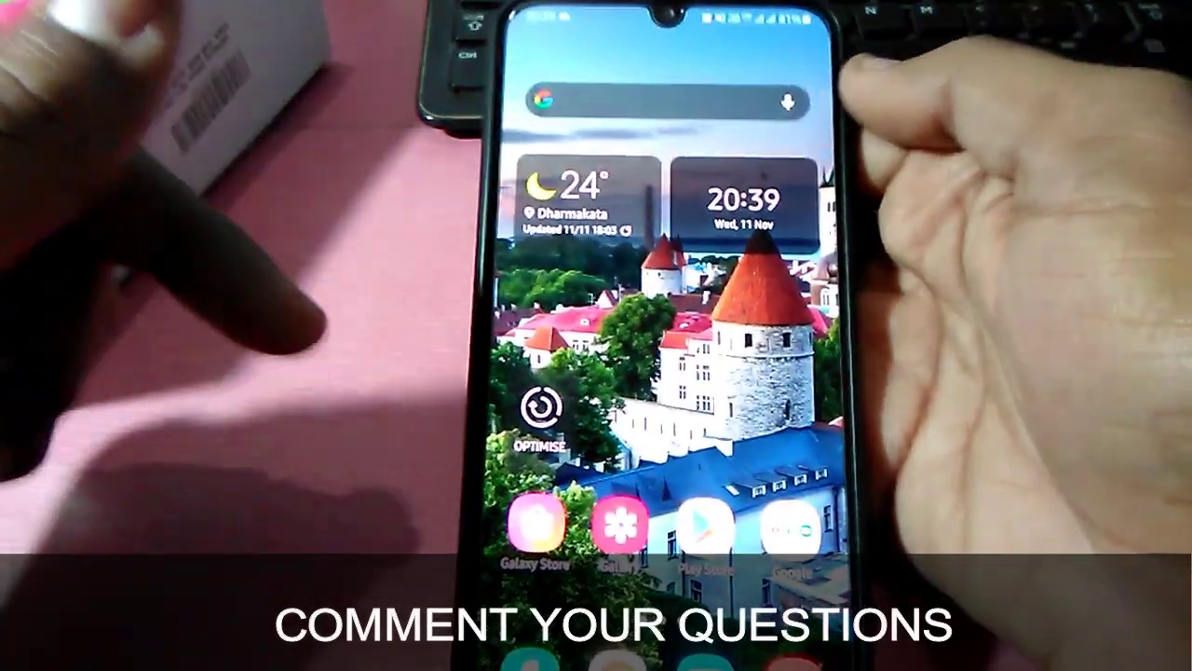
Pull down the notification and quick settings panel over the home screen.
left_click_drag(652, 10, 652, 279)
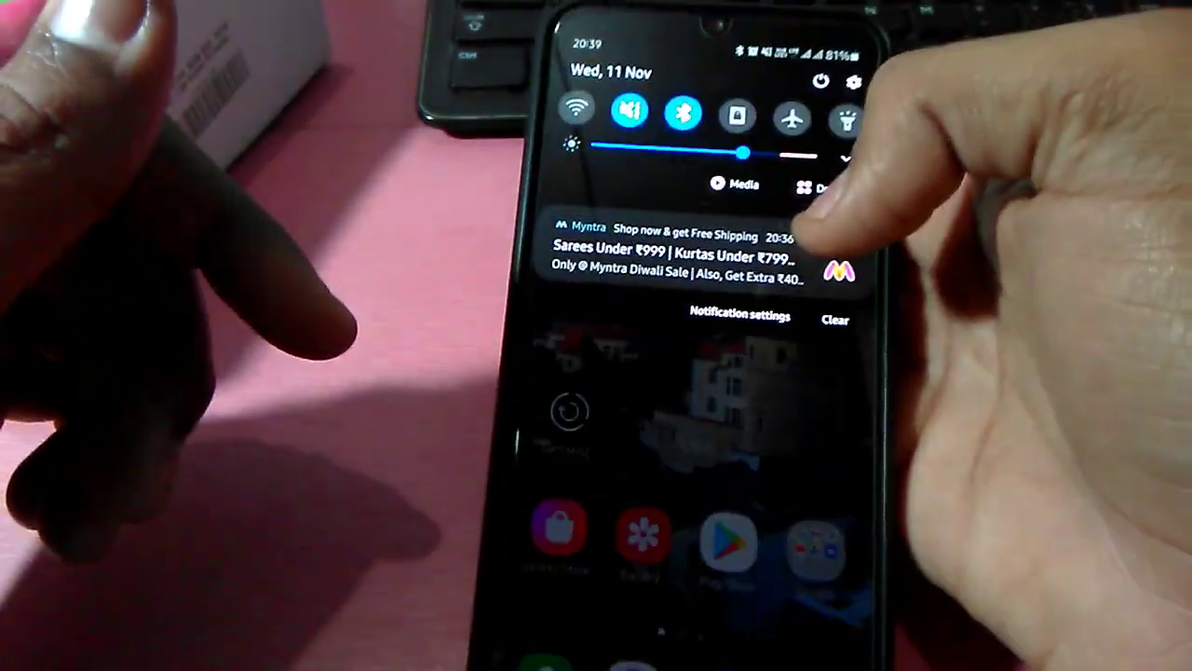